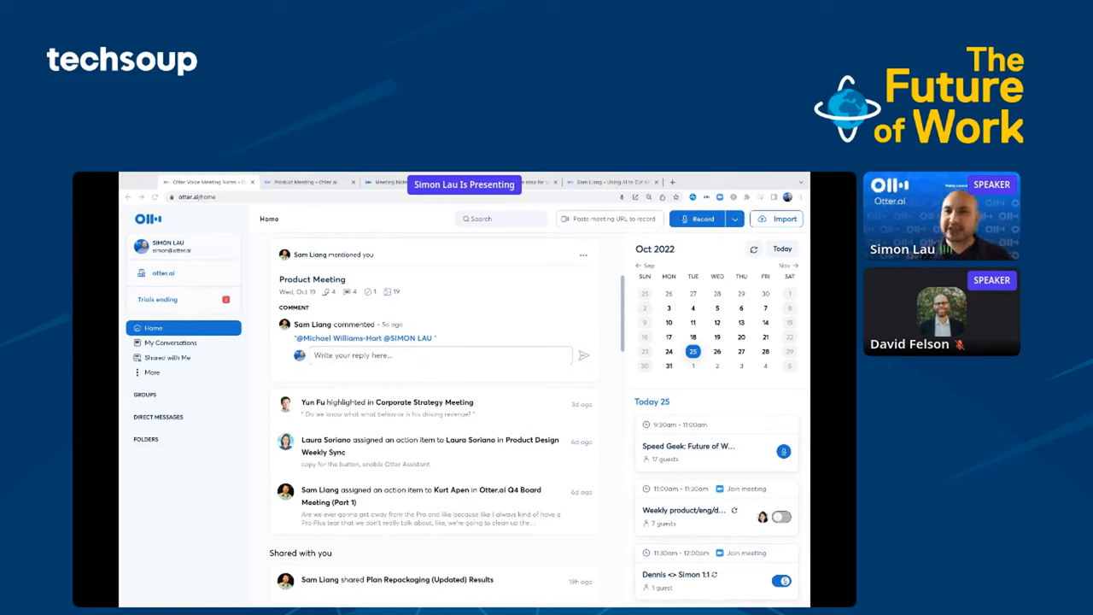
- Scroll the home feed and start a new meeting recording from Record
{"action": "scroll", "scroll_direction": "down", "scroll_amount": 3}
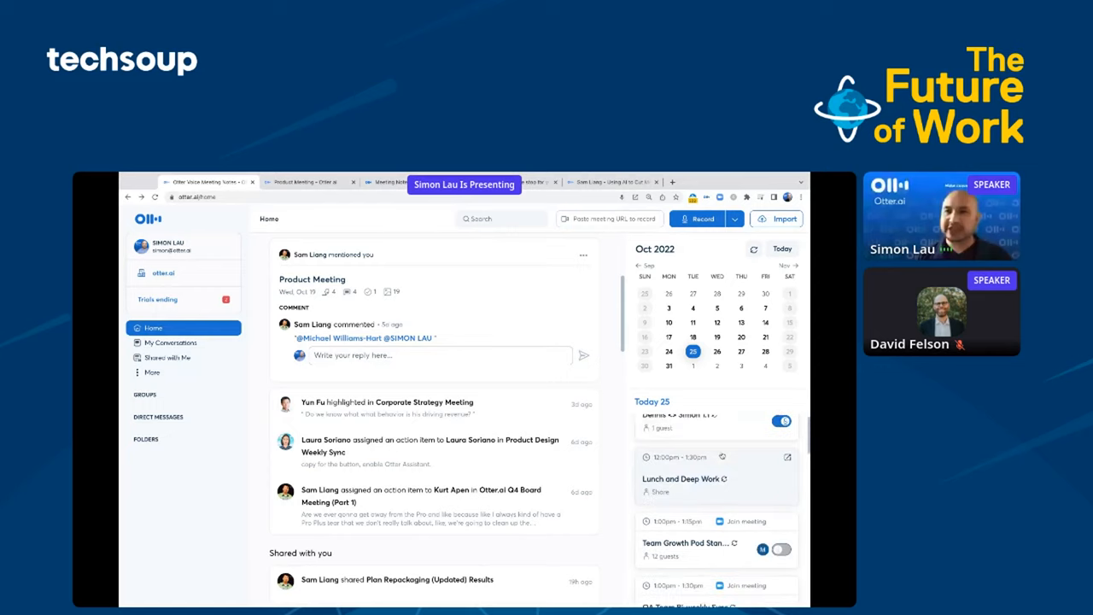
{"action": "scroll", "scroll_direction": "down", "scroll_amount": 3}
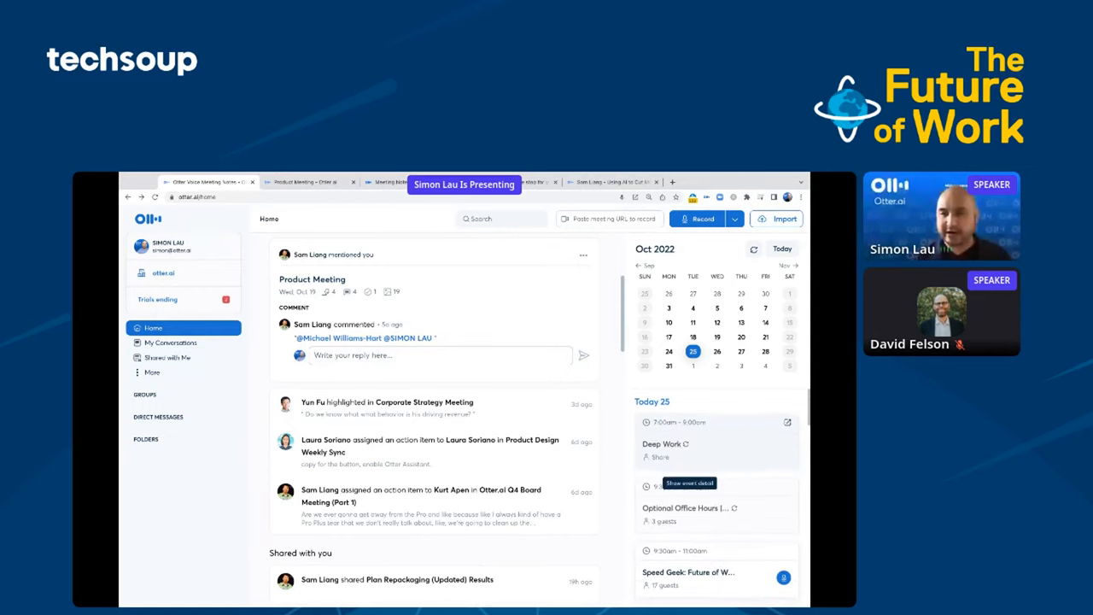
{"action": "scroll", "scroll_direction": "down", "scroll_amount": 3}
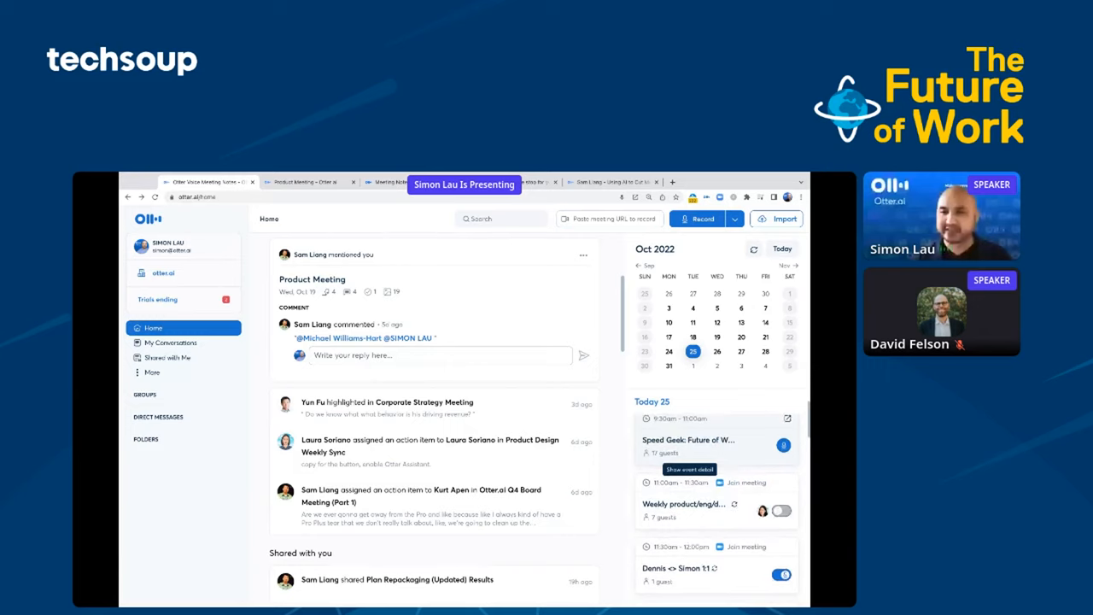
{"action": "scroll", "scroll_direction": "down", "scroll_amount": 3}
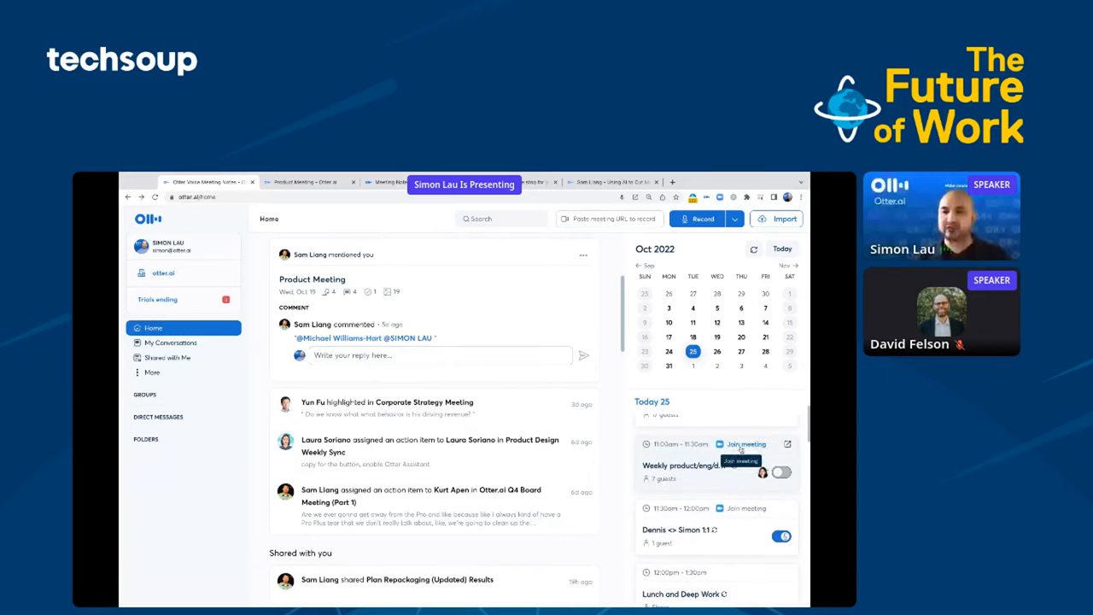
{"action": "mouse_move", "coordinate": [734, 466]}
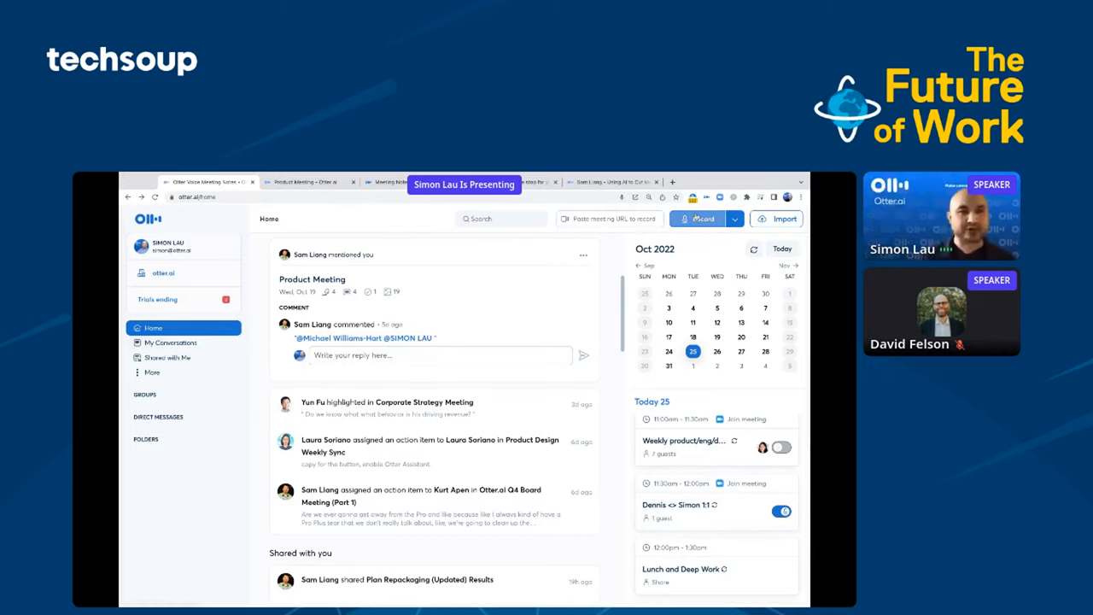
{"action": "left_click", "coordinate": [699, 219]}
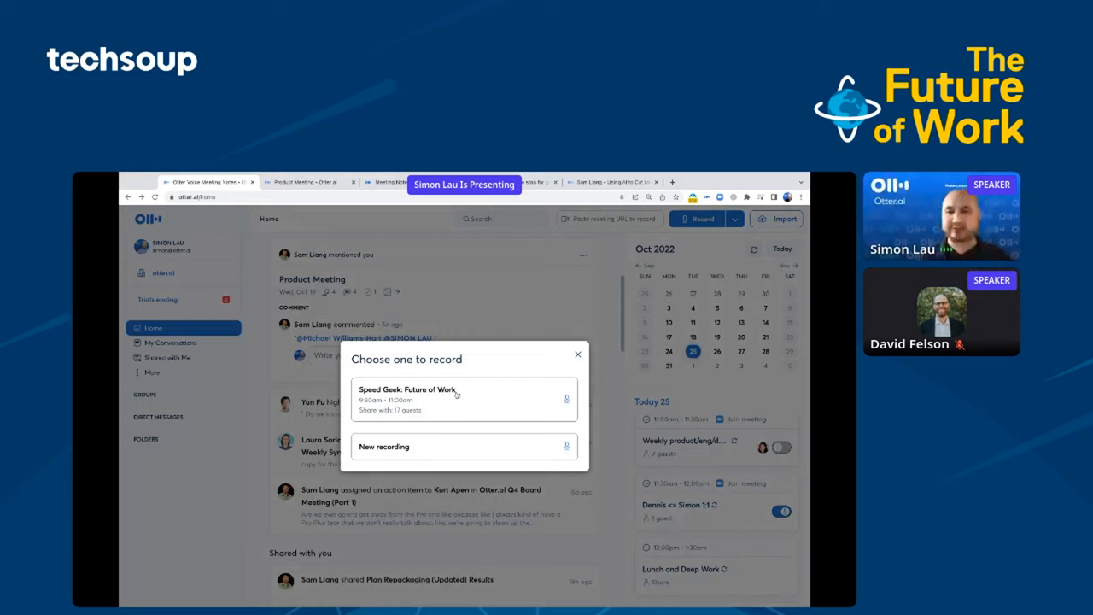
{"action": "mouse_move", "coordinate": [468, 396]}
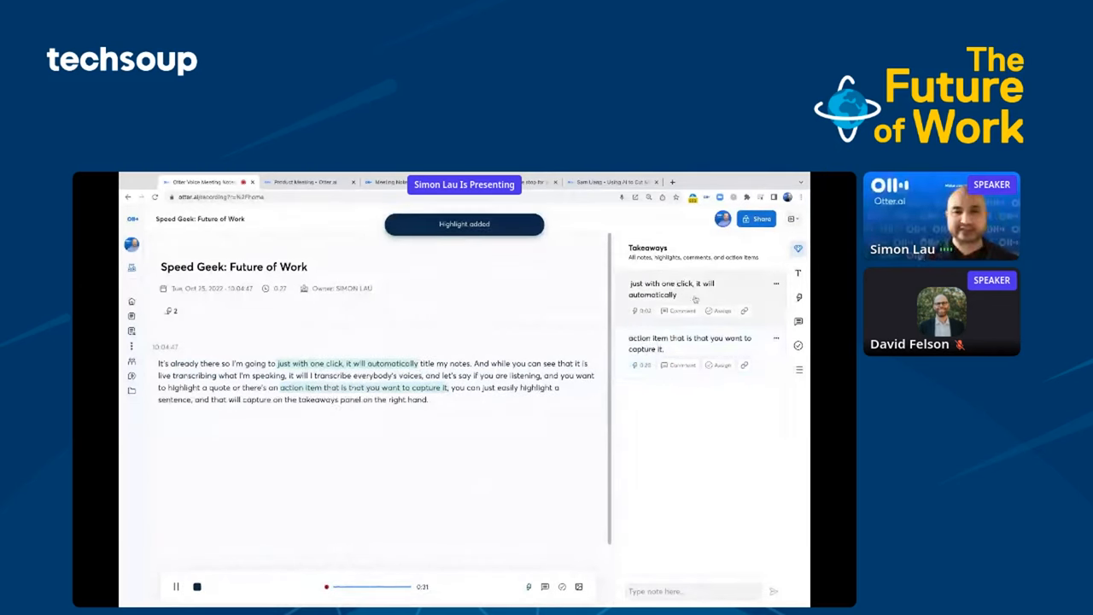
- Assign the action item to yourself and post a note asking to share the slide deck
{"action": "left_click", "coordinate": [721, 365]}
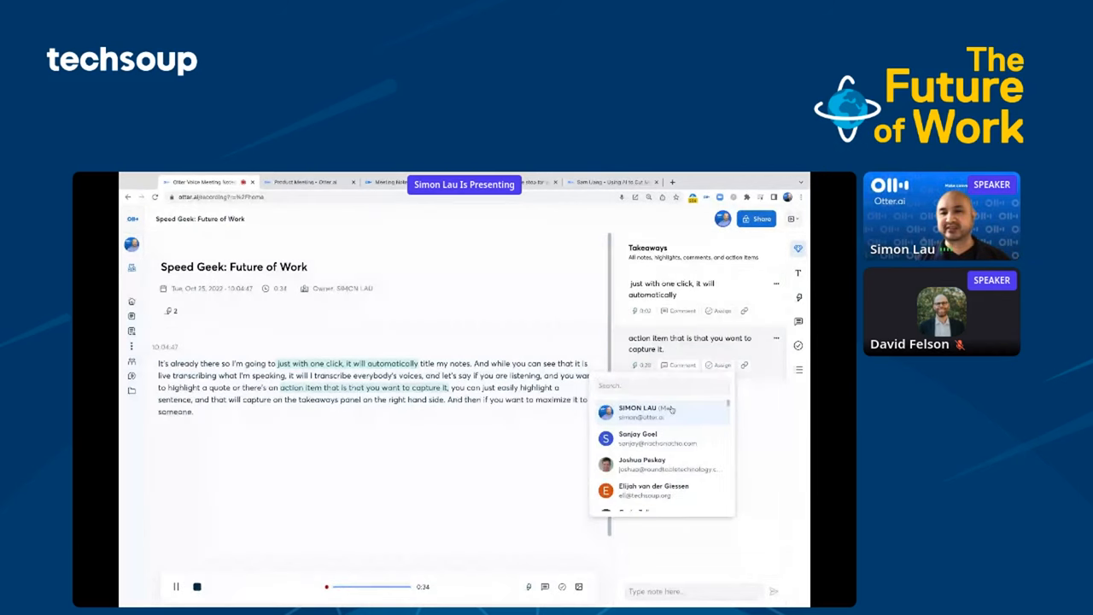
{"action": "left_click", "coordinate": [661, 413]}
{"action": "type", "text": "Please share out the slide deck"}
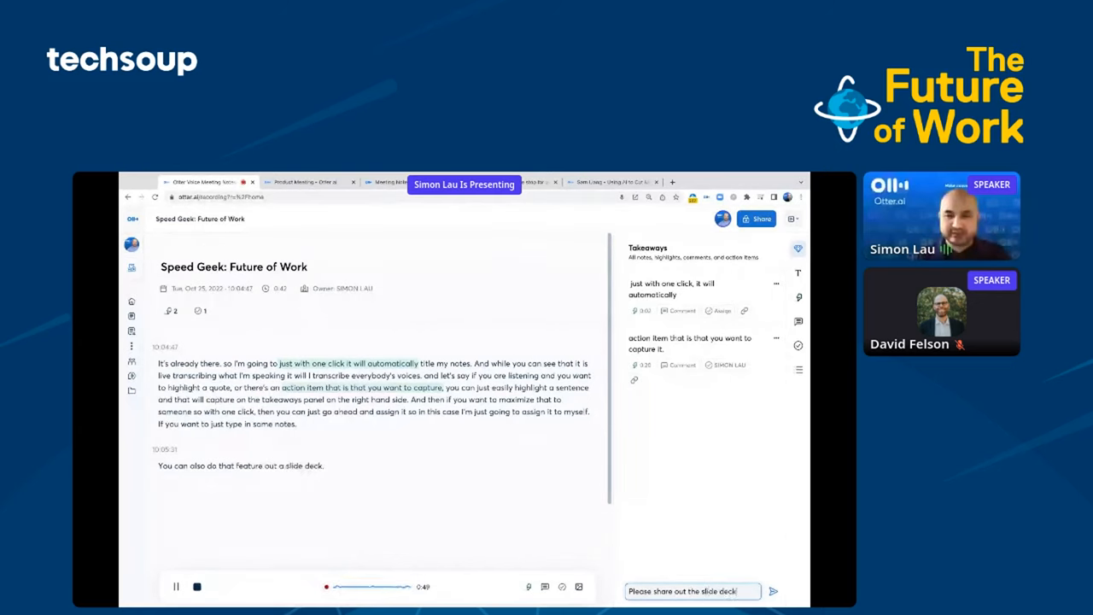
{"action": "left_click", "coordinate": [771, 591]}
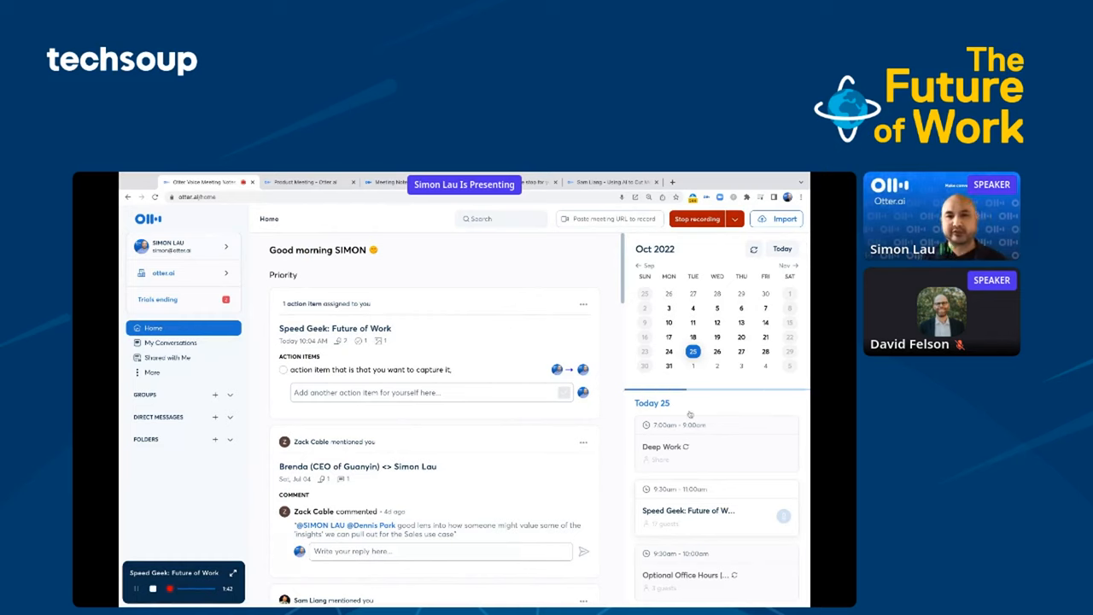
- Browse the feed, return to Home, and open the search panel for past conversations
{"action": "scroll", "scroll_direction": "down", "scroll_amount": 3}
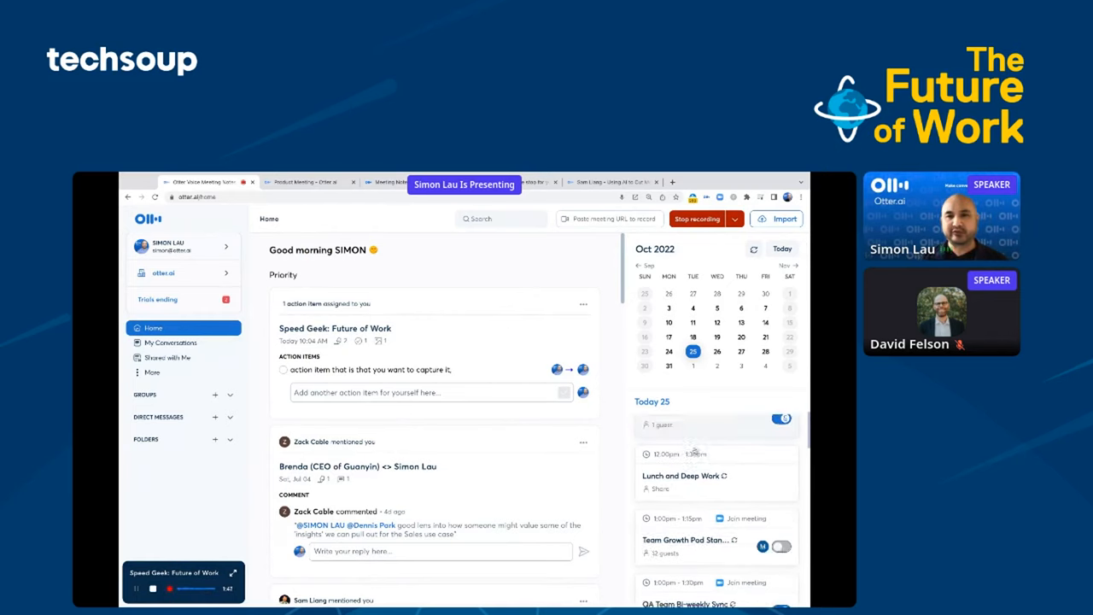
{"action": "scroll", "scroll_direction": "down", "scroll_amount": 3}
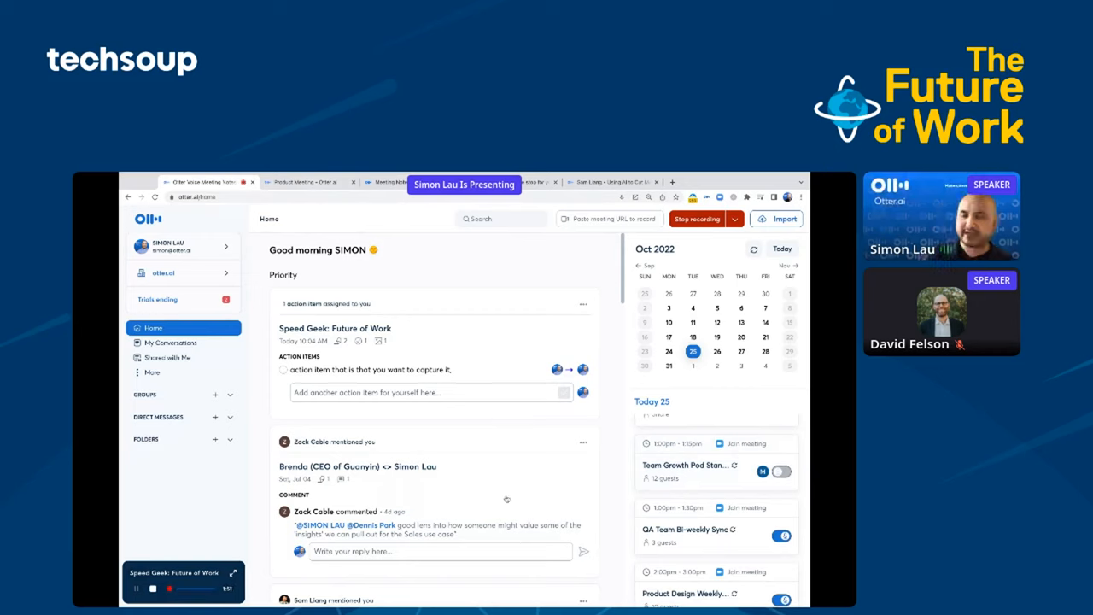
{"action": "scroll", "scroll_direction": "down", "scroll_amount": 3}
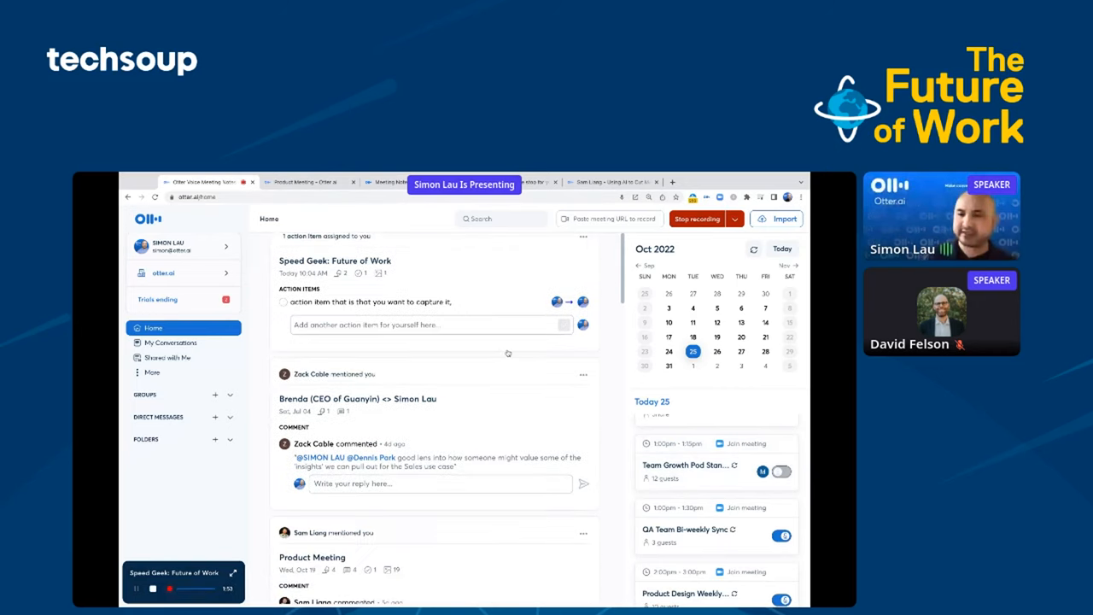
{"action": "scroll", "scroll_direction": "down", "scroll_amount": 3}
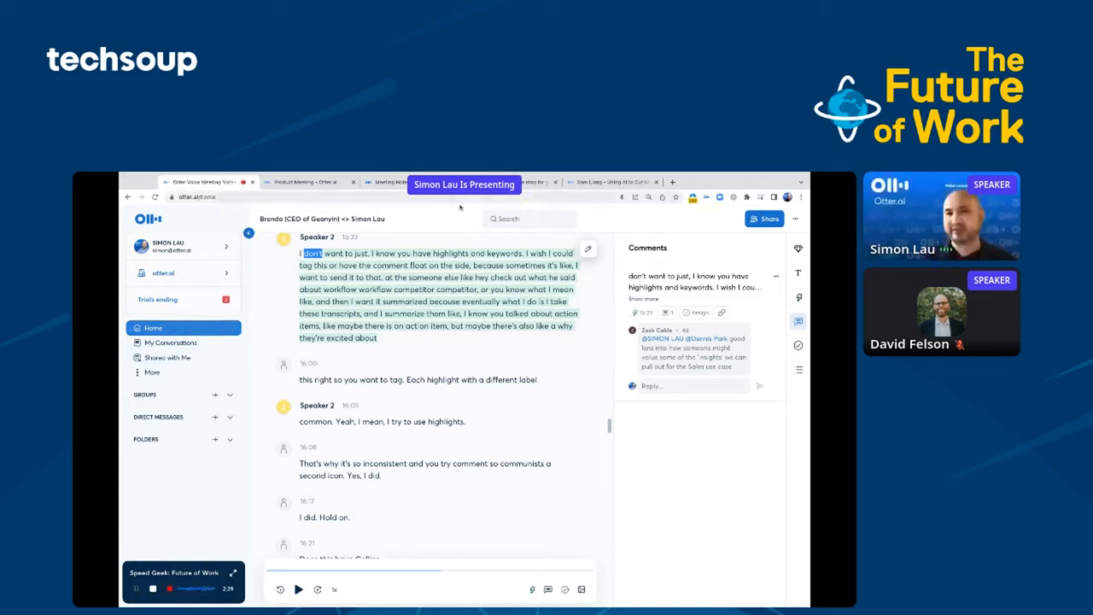
{"action": "left_click", "coordinate": [152, 327]}
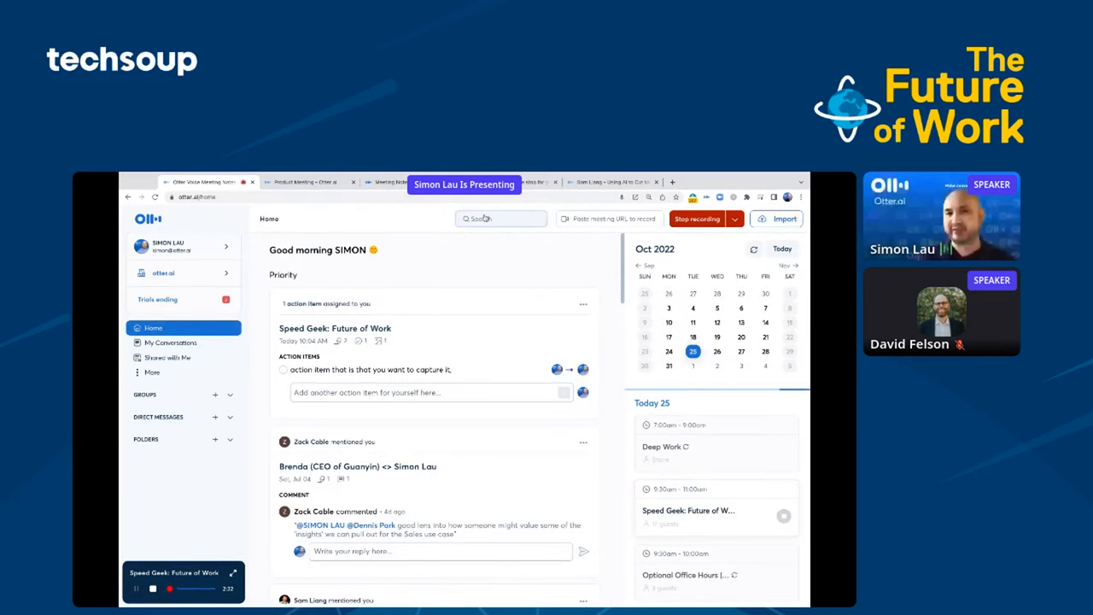
{"action": "left_click", "coordinate": [501, 218]}
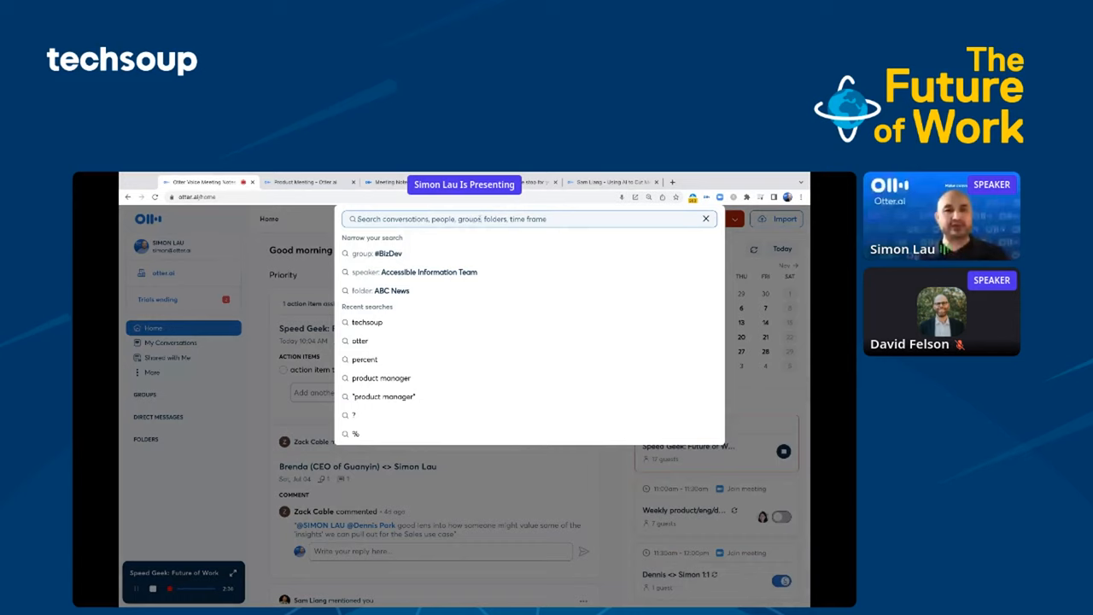
{"action": "type", "text": "techsoup"}
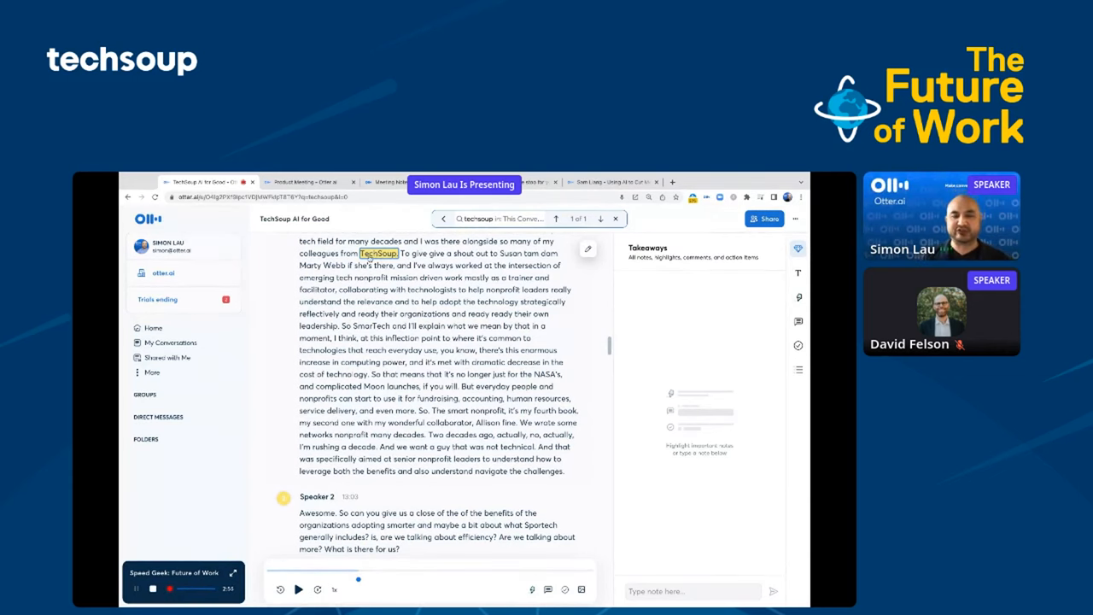
- Scroll the transcript, then open My Conversations with the live Speed Geek recording on top
{"action": "scroll", "scroll_direction": "down", "scroll_amount": 3}
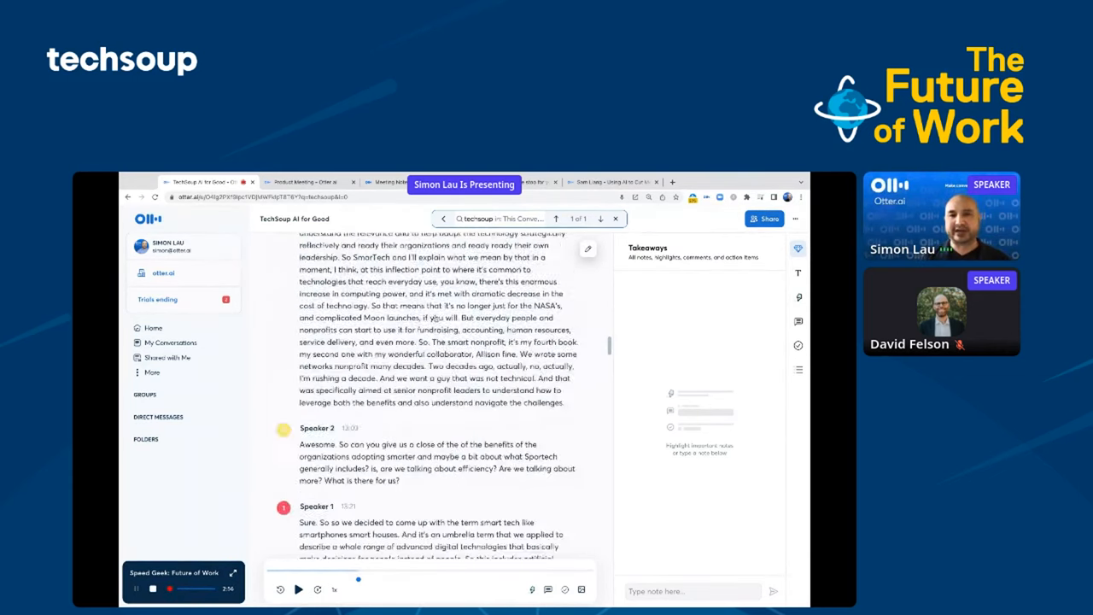
{"action": "scroll", "scroll_direction": "up", "scroll_amount": 3}
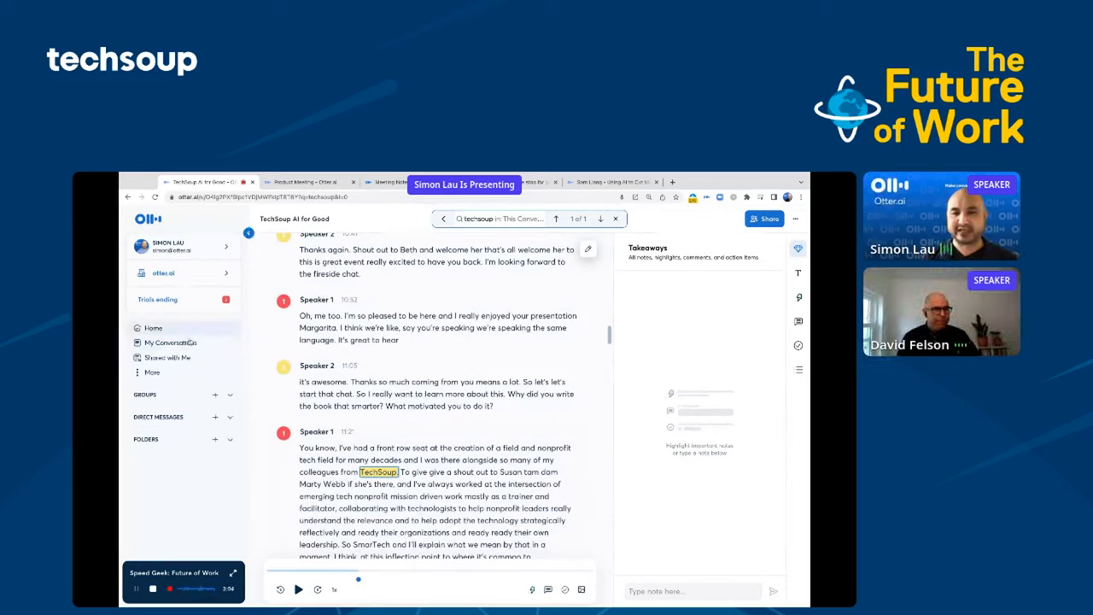
{"action": "left_click", "coordinate": [170, 342]}
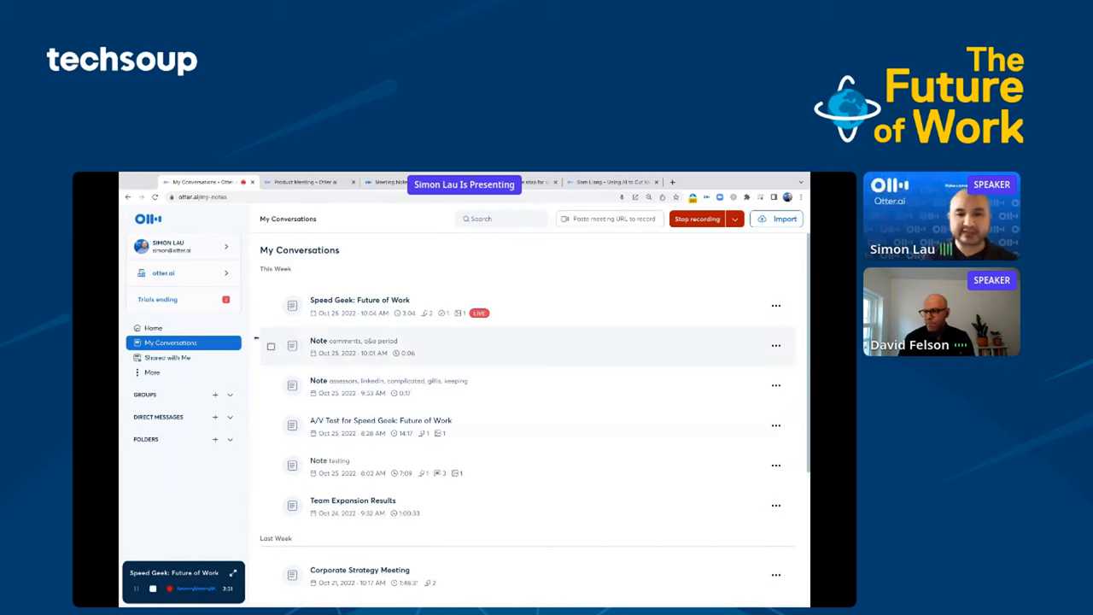
- Go back Home and scroll through the feed of mentions and highlights
{"action": "left_click", "coordinate": [153, 327]}
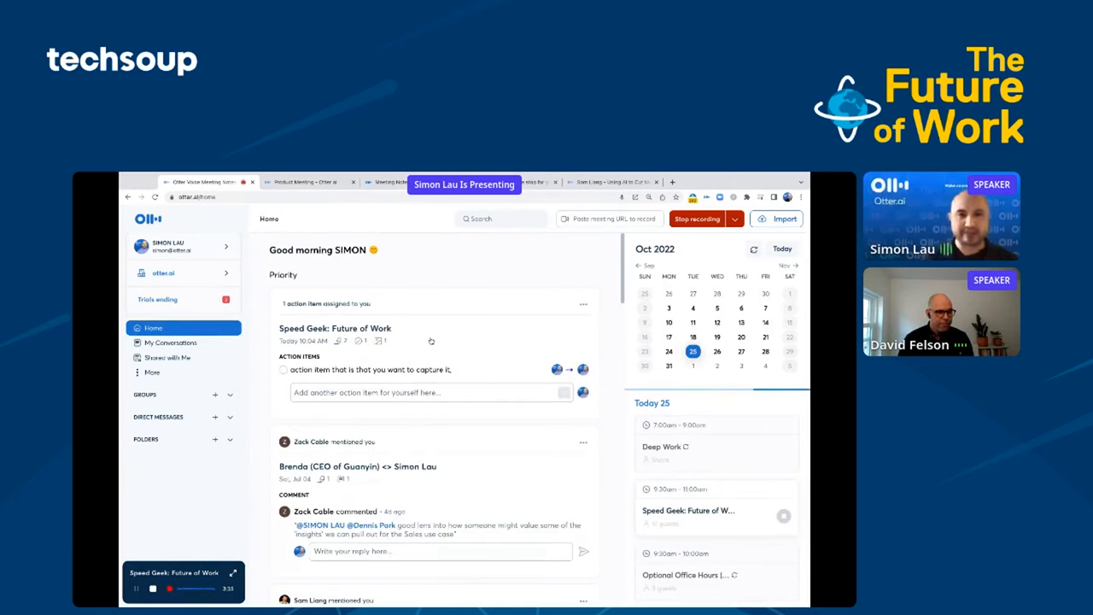
{"action": "scroll", "scroll_direction": "down", "scroll_amount": 3}
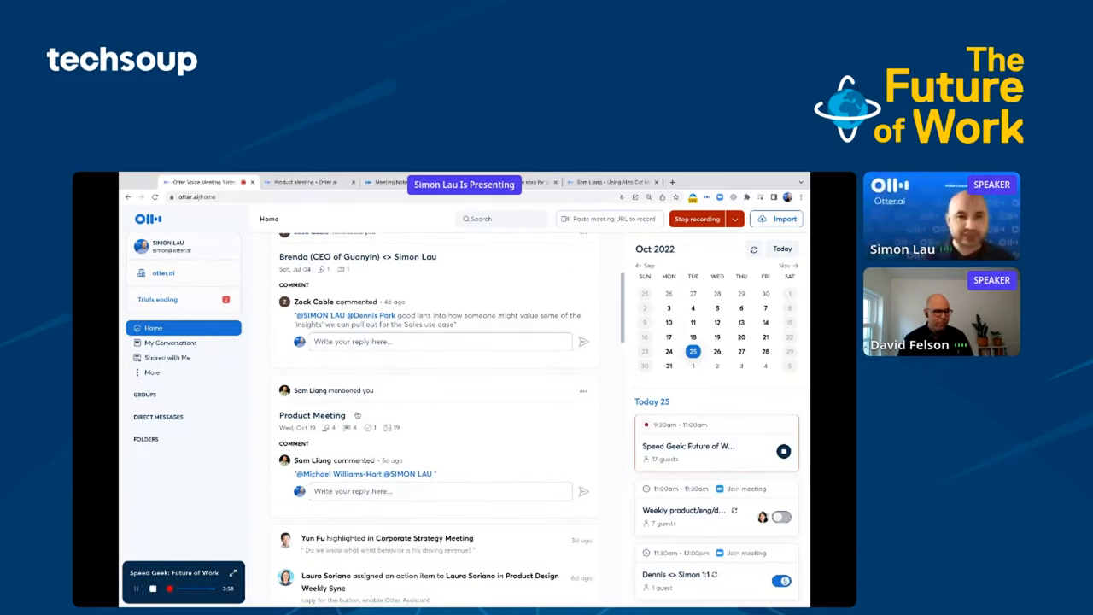